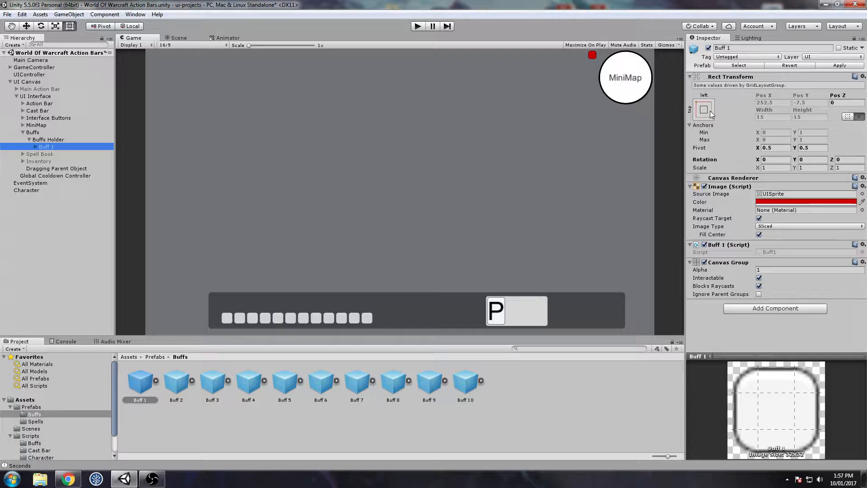
- Anchor Buff 1 to the screen centre as a 50×50 red square outside Buffs Holder
click(703, 110)
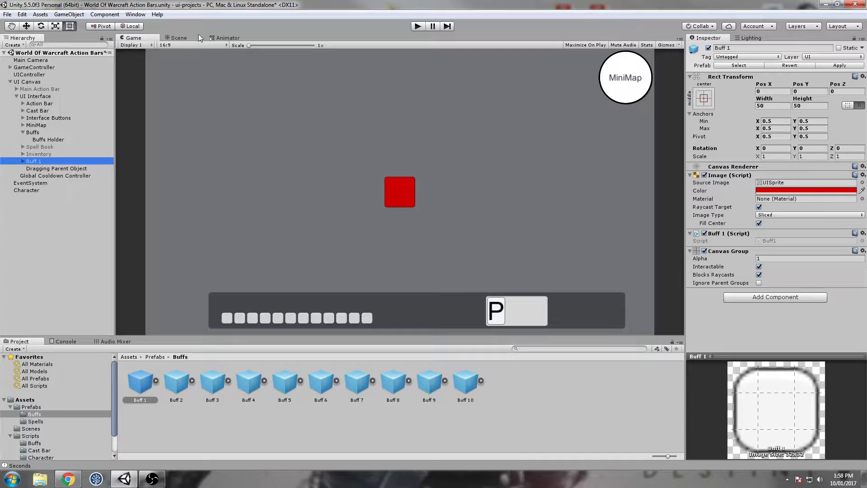
- Dock the Animation window beside the Game view and start a new clip for Buff 1
click(135, 14)
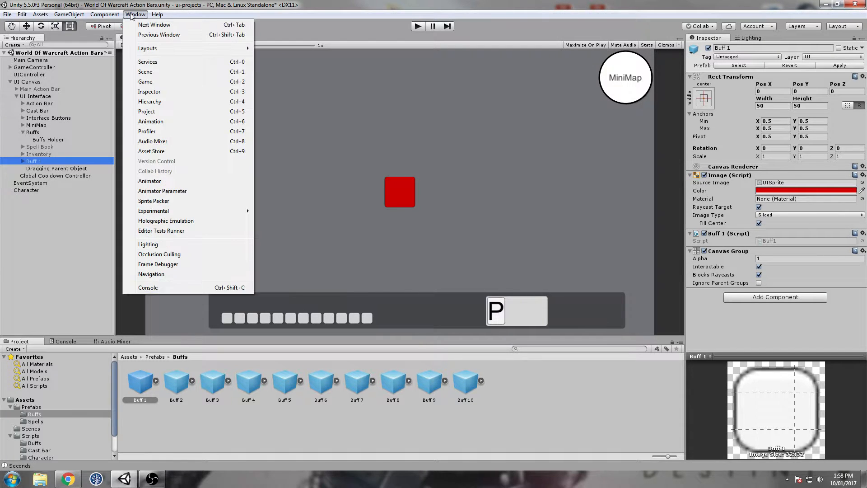
click(150, 121)
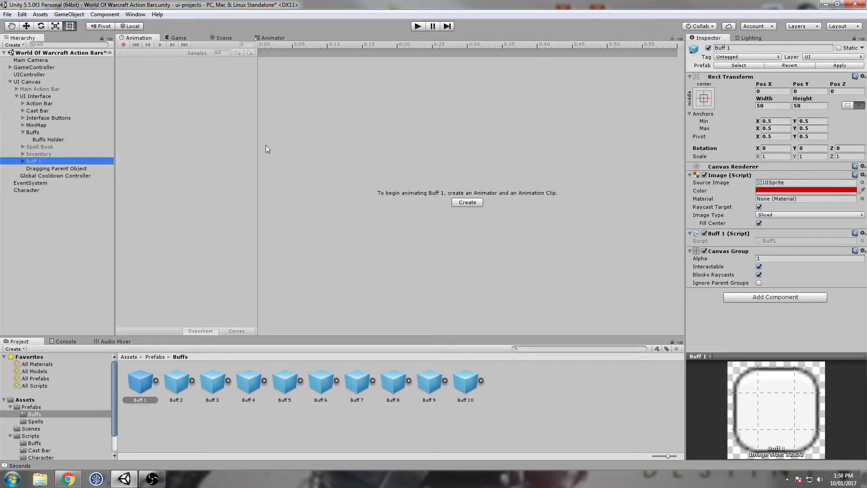
click(178, 38)
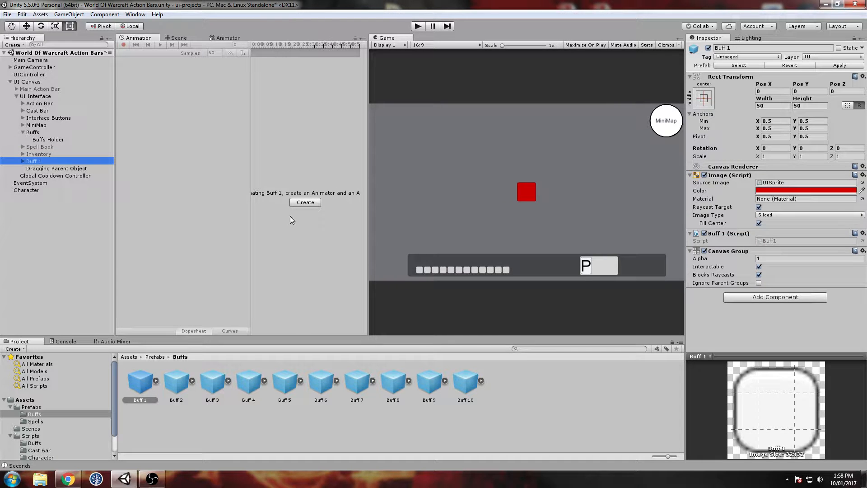
click(304, 202)
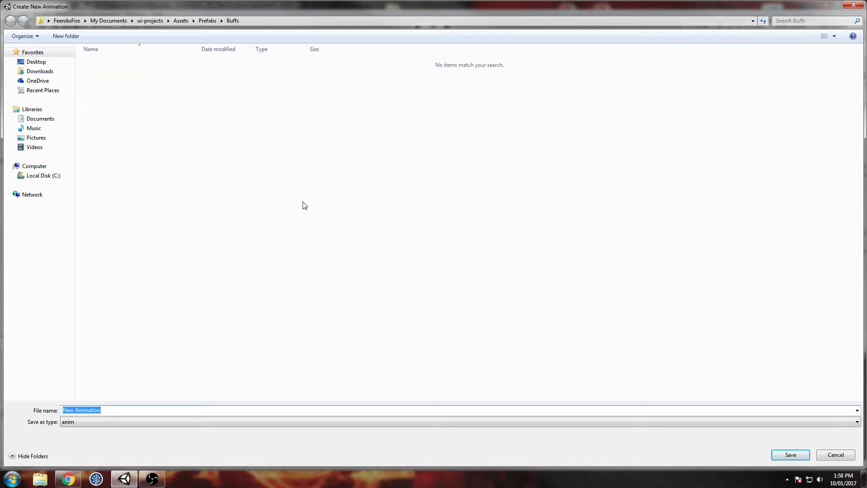
- Save the new clip as 'Buff Transparency Animation' in the Buffs folder
text(Buff Transpar)
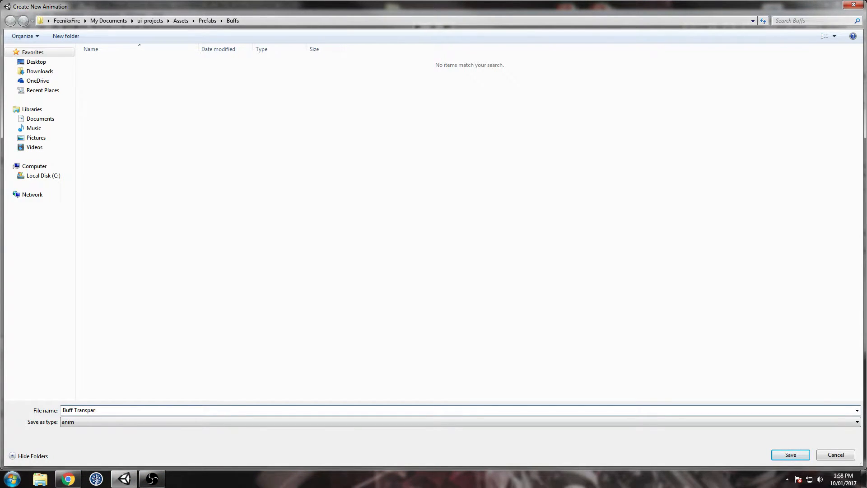
text(ency)
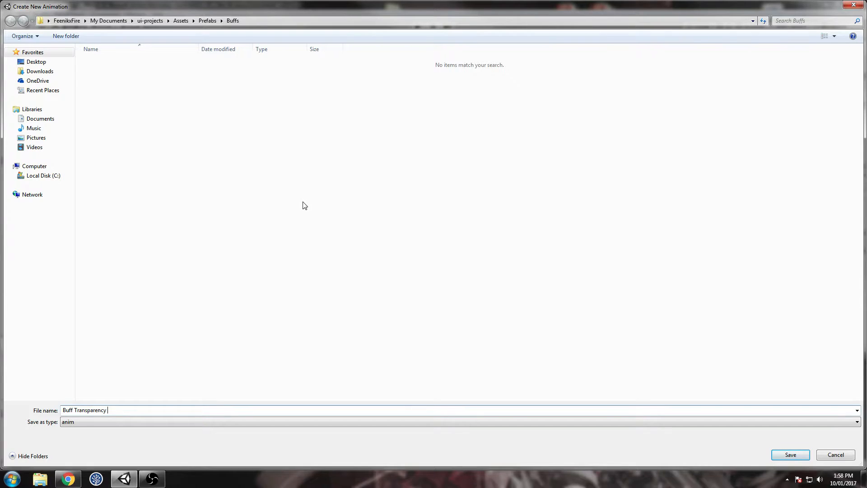
text(Animation)
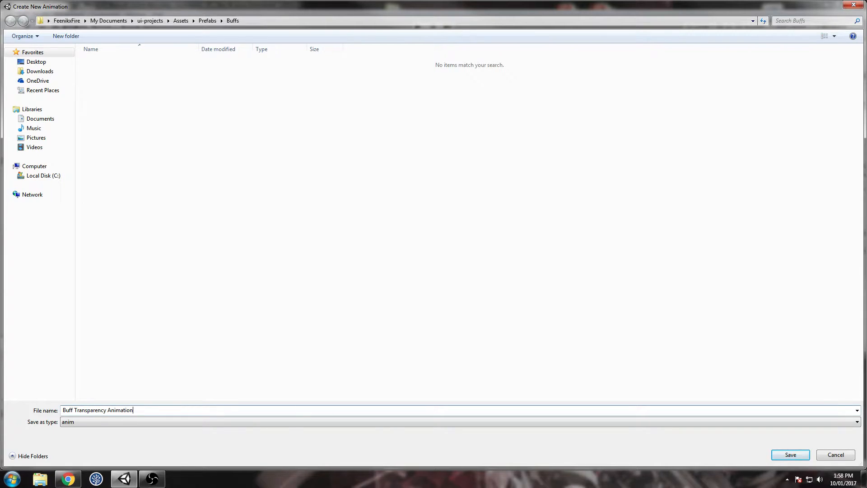
click(789, 454)
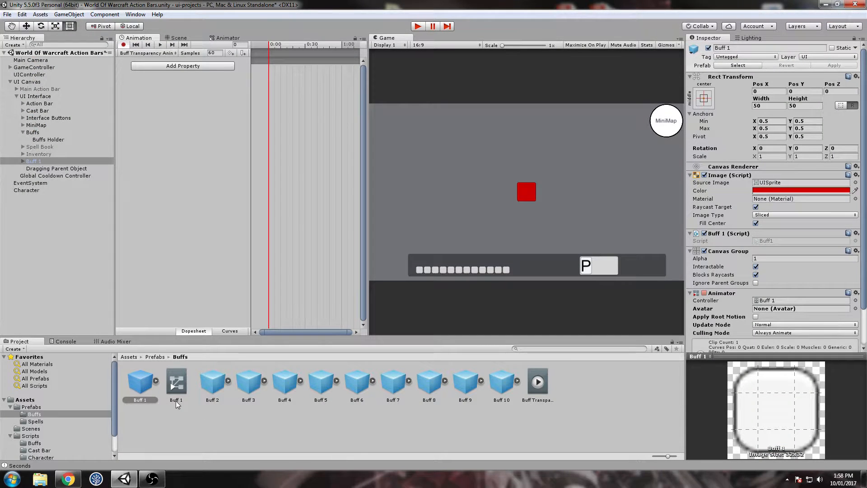
- Add the Canvas Group Alpha property to Buff 1's clip with samples 100 and keyframes
click(176, 384)
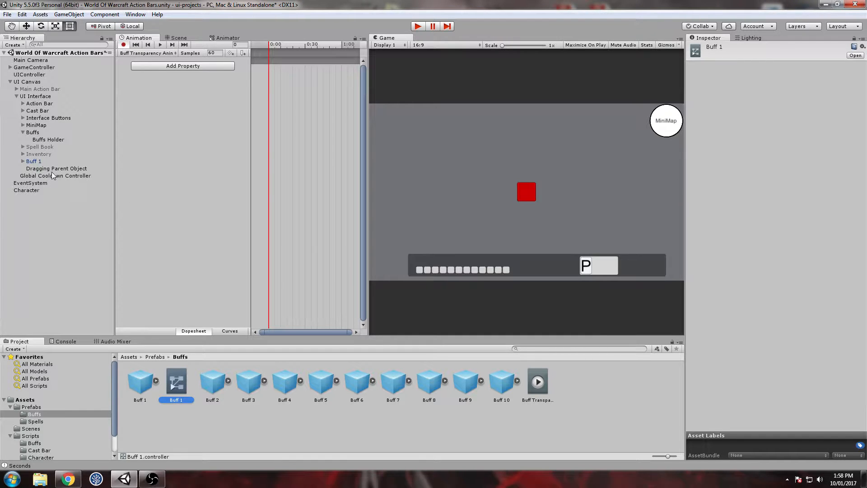
click(34, 161)
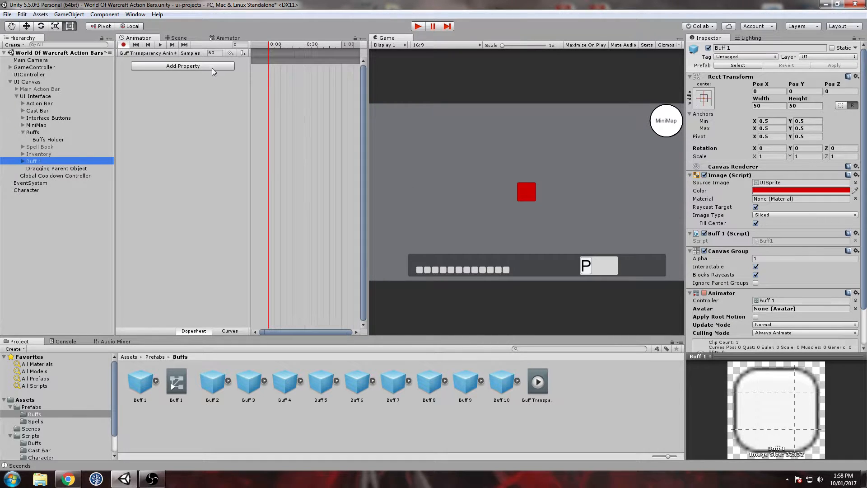
click(182, 66)
text(100)
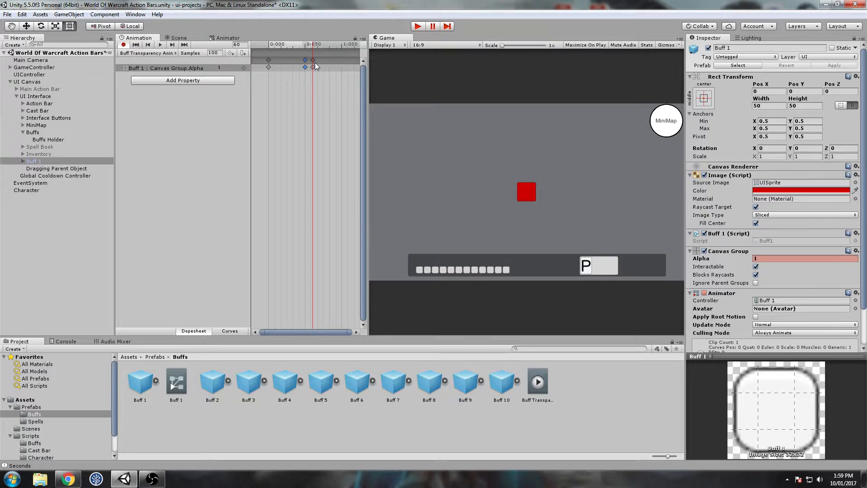
- Remove the extra keyframe, set alpha 1 at the clip end, and preview the 1→0.5→1 fade
right_click(313, 67)
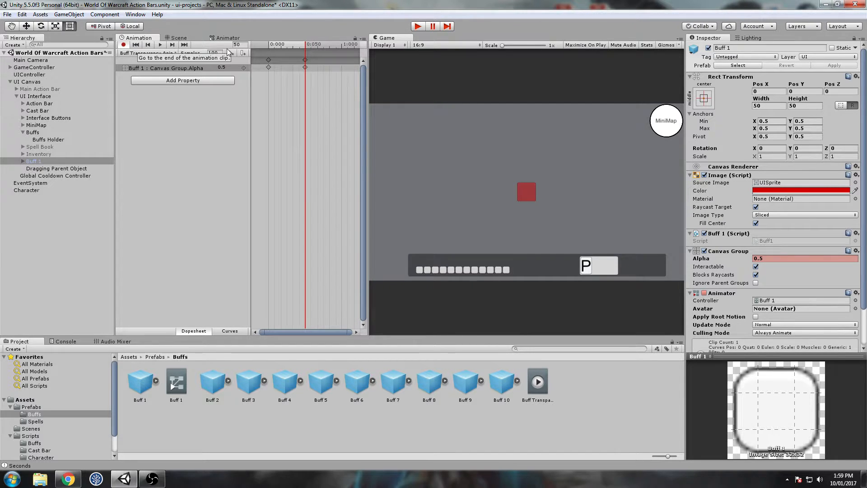
click(184, 45)
text(1)
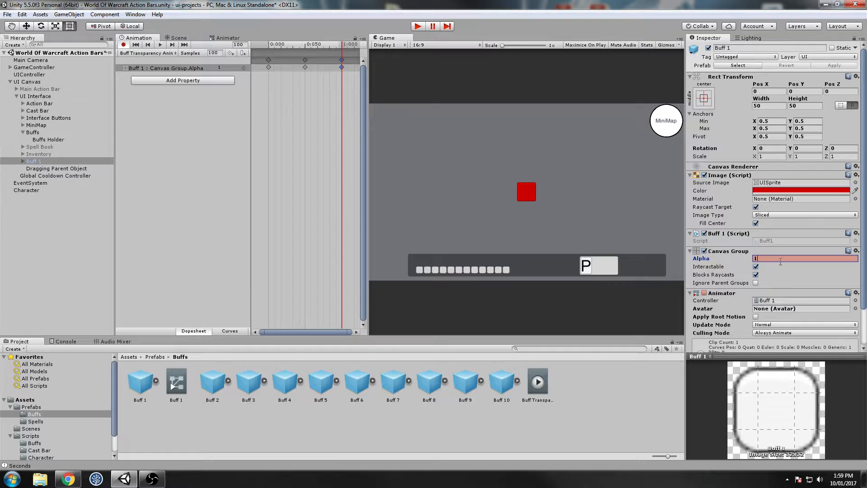
click(124, 45)
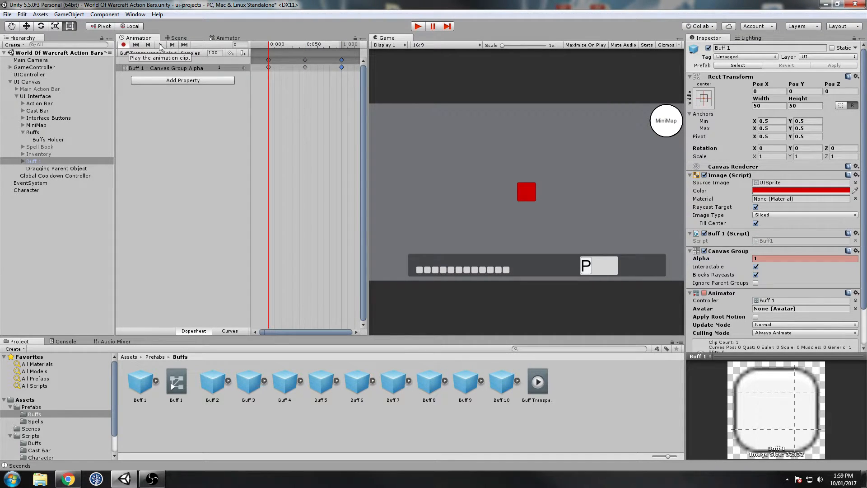
click(160, 45)
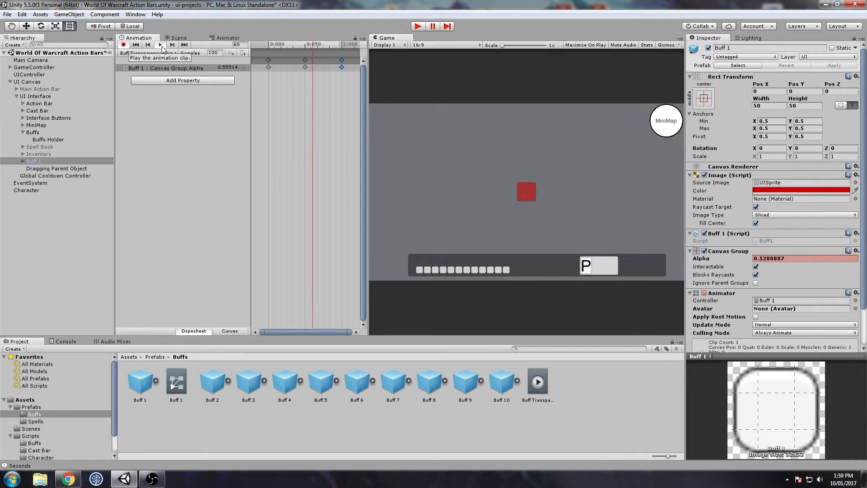
click(160, 45)
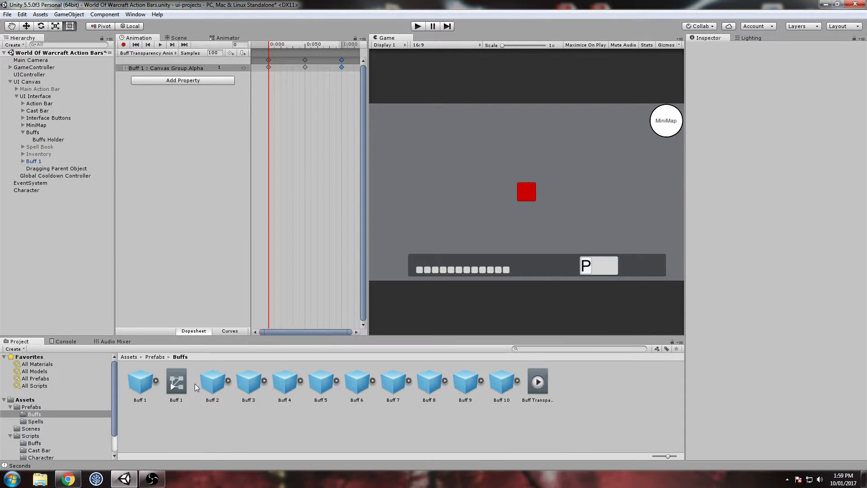
- Set the Buff Transparency Animation state's speed to 0.5 in Buff 1's controller
click(33, 161)
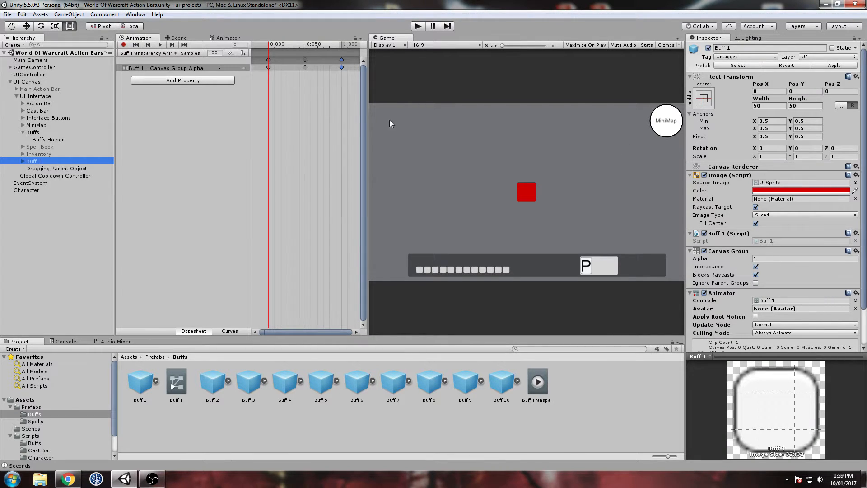
click(228, 38)
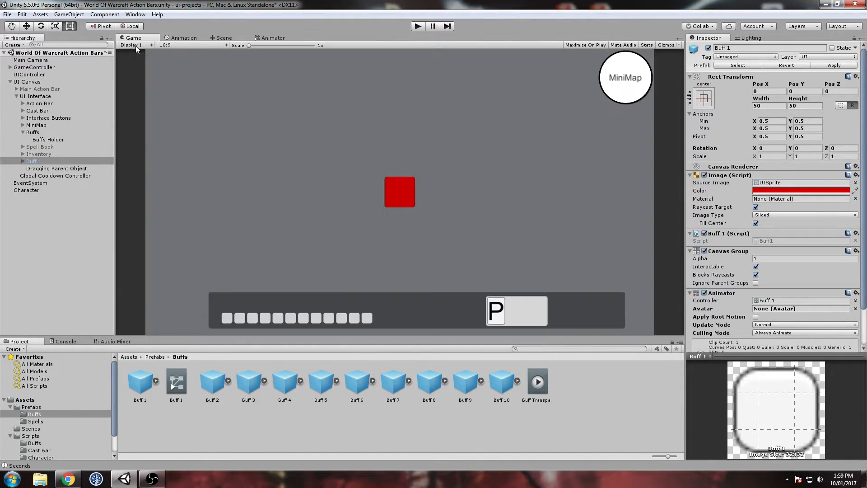
click(271, 38)
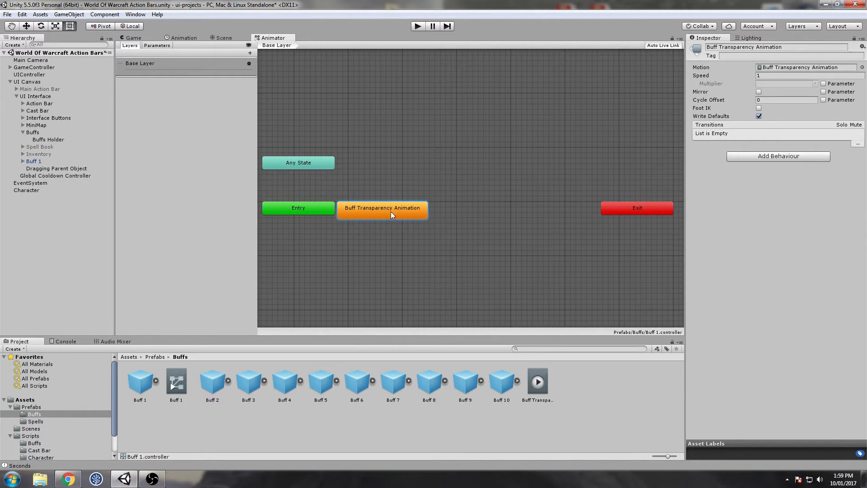
mouse_move(177, 402)
text(0.5)
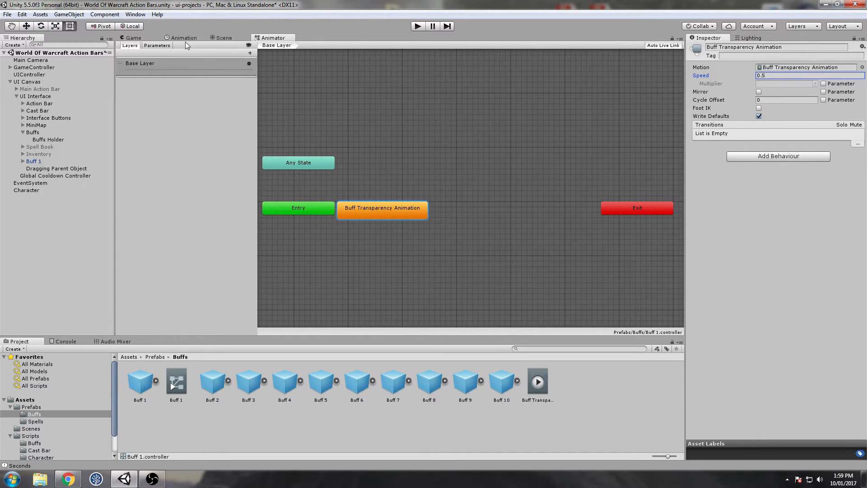
click(133, 38)
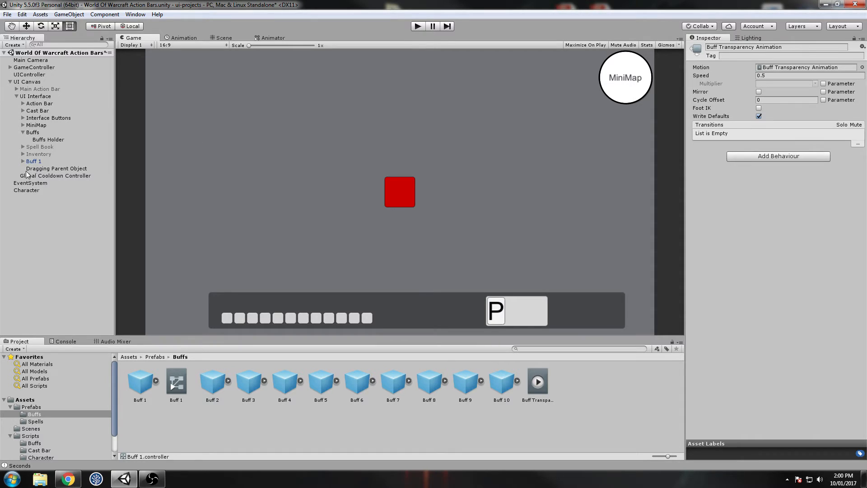
- Confirm the state's half speed, then enter Play mode to watch Buff 1's alpha fade
click(34, 161)
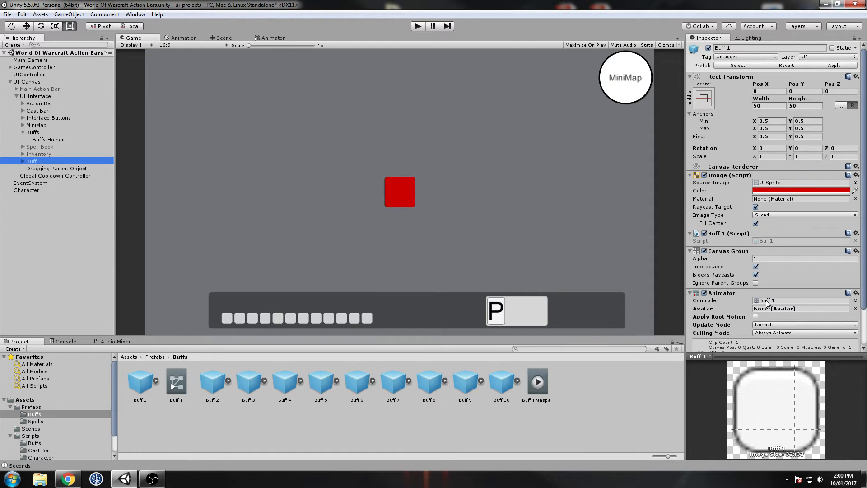
mouse_move(344, 33)
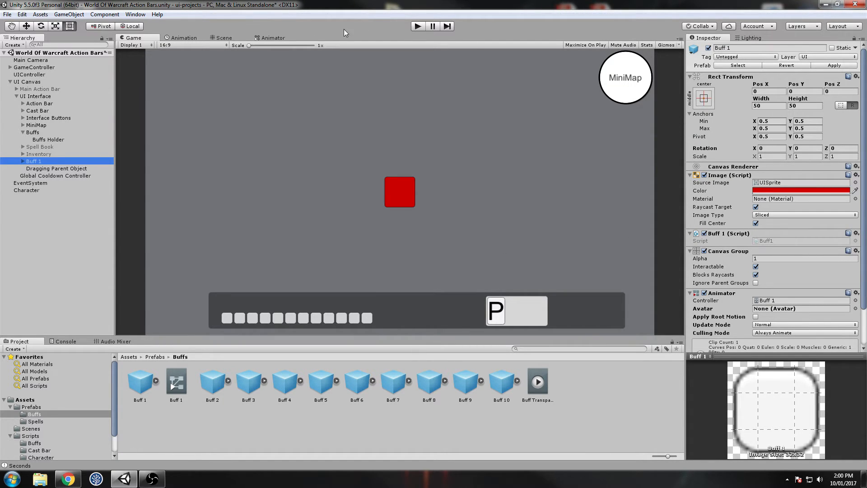
click(271, 38)
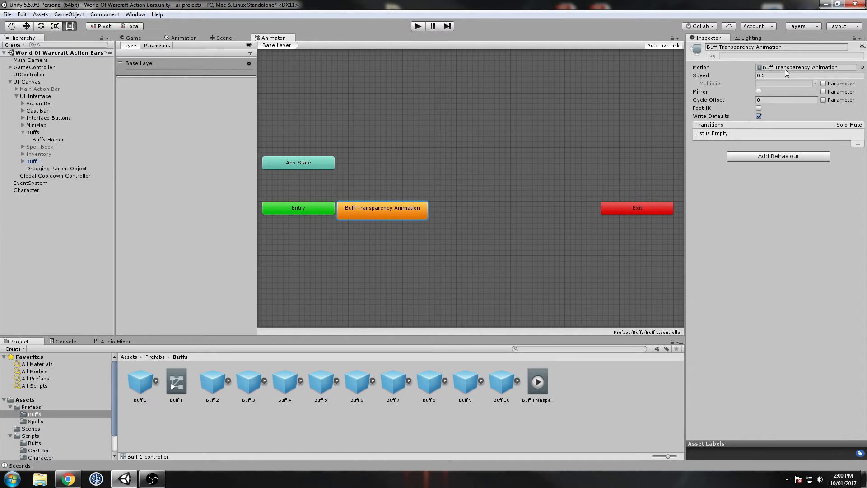
click(33, 161)
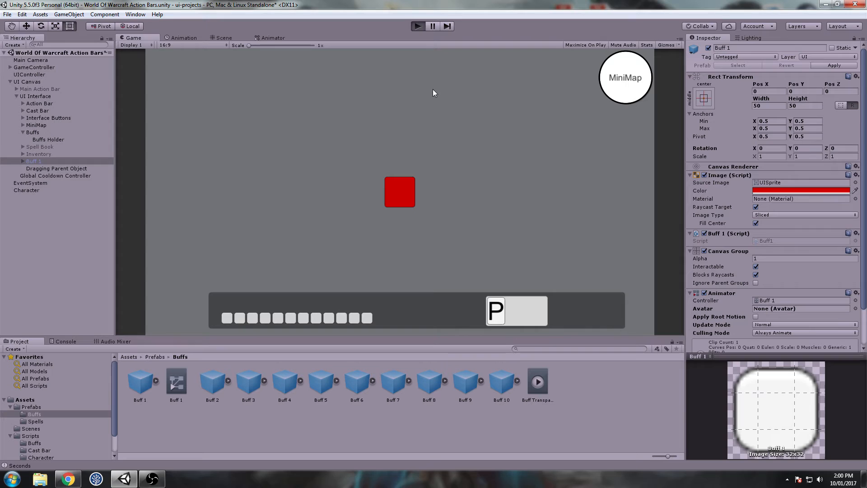
mouse_move(498, 186)
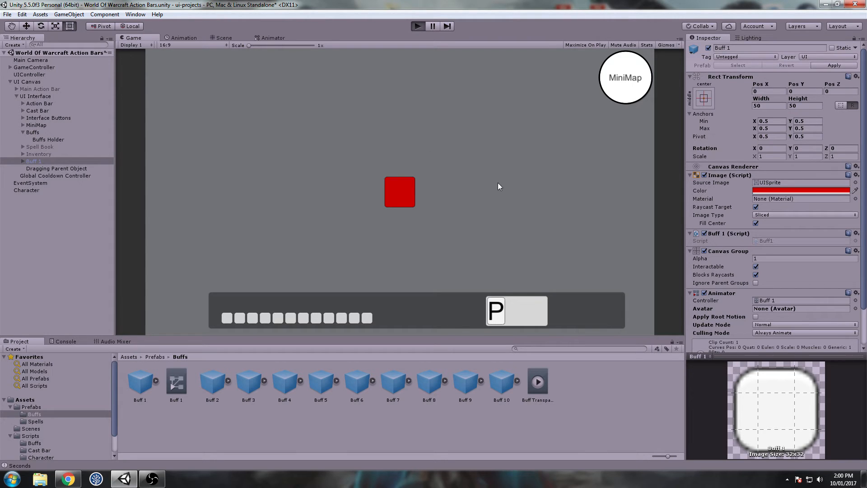
click(417, 26)
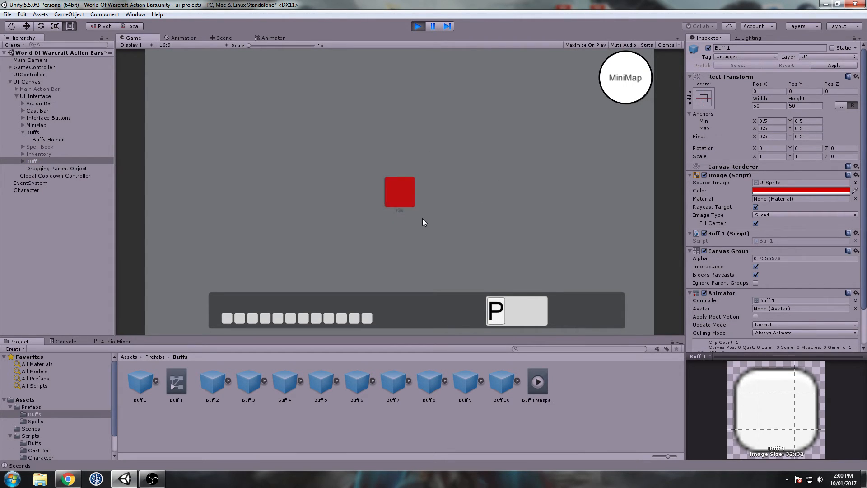